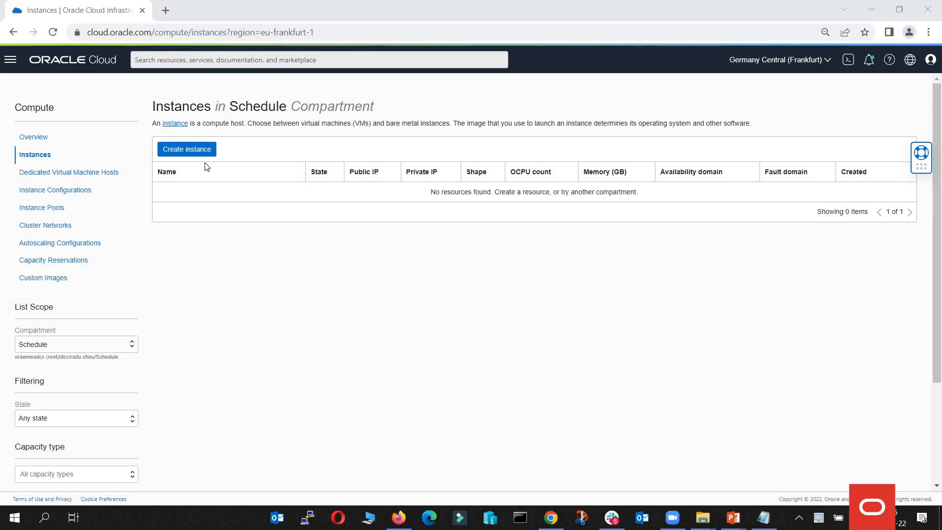
- Create the Schedule_instance compute instance after reviewing image, shape, networking and SSH key settings
click(187, 149)
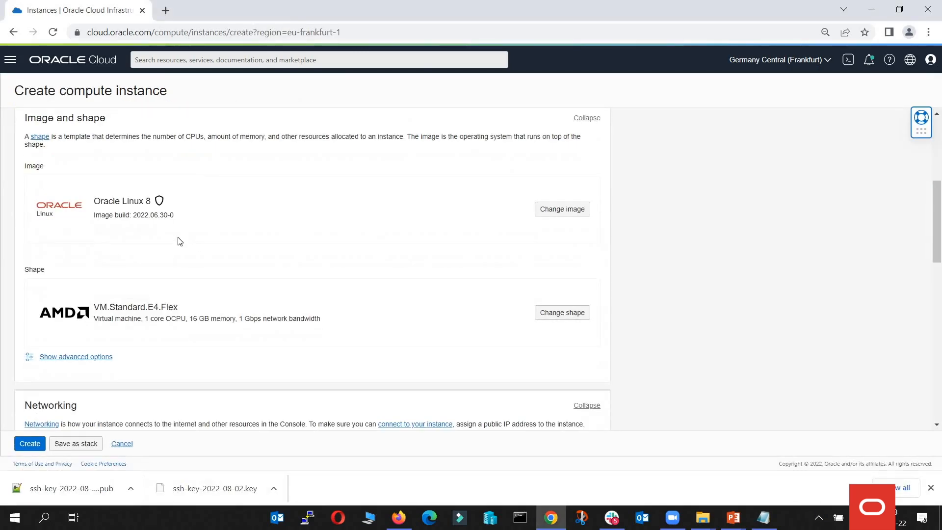
scroll(down, 3)
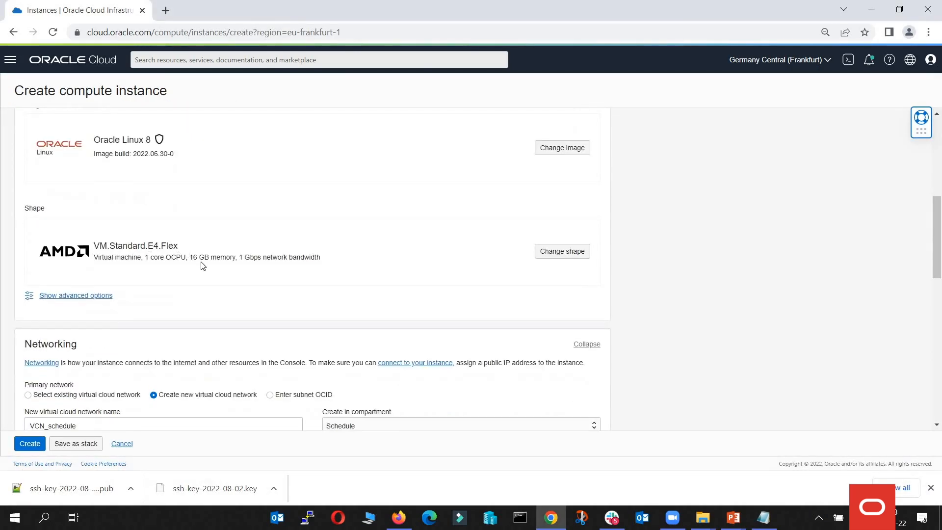
scroll(down, 3)
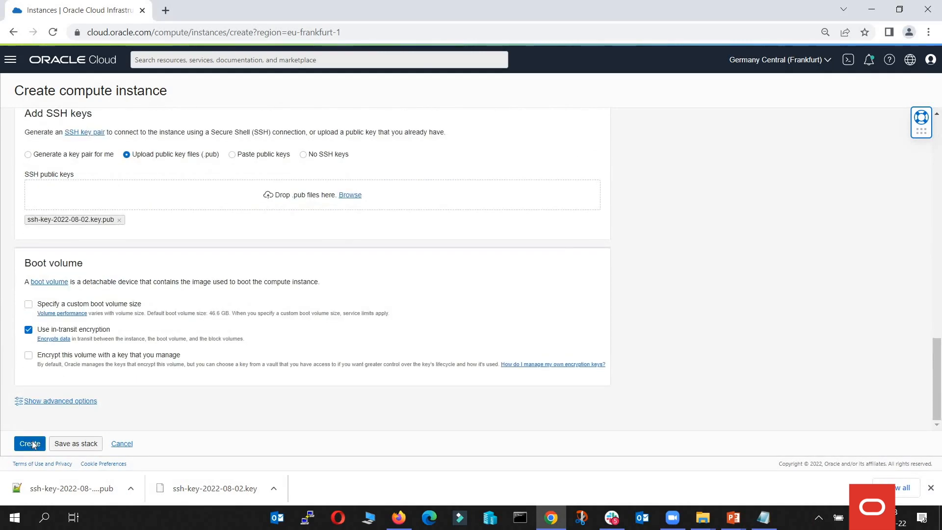
click(29, 443)
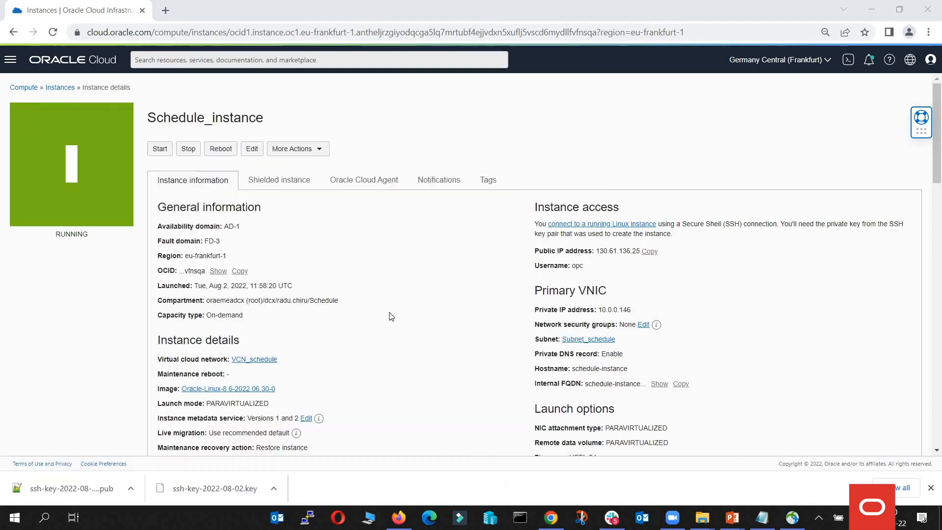
click(519, 518)
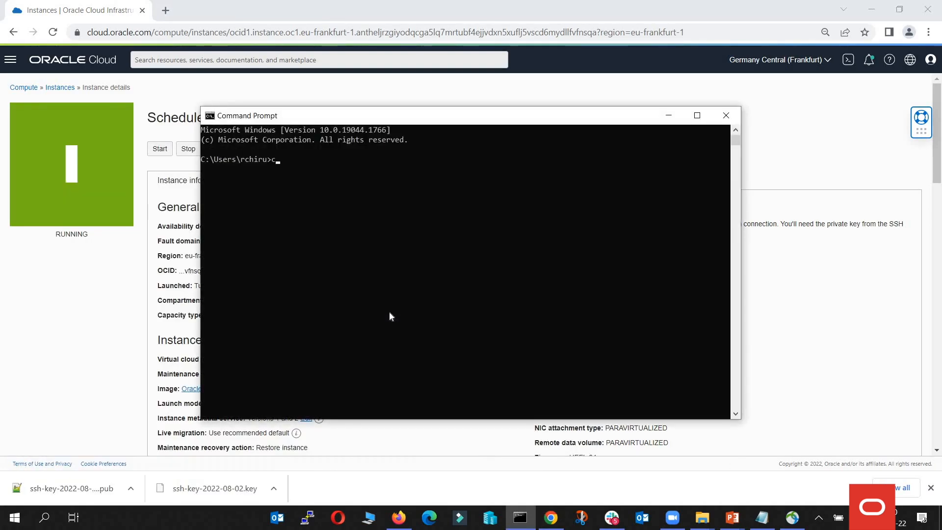
click(725, 116)
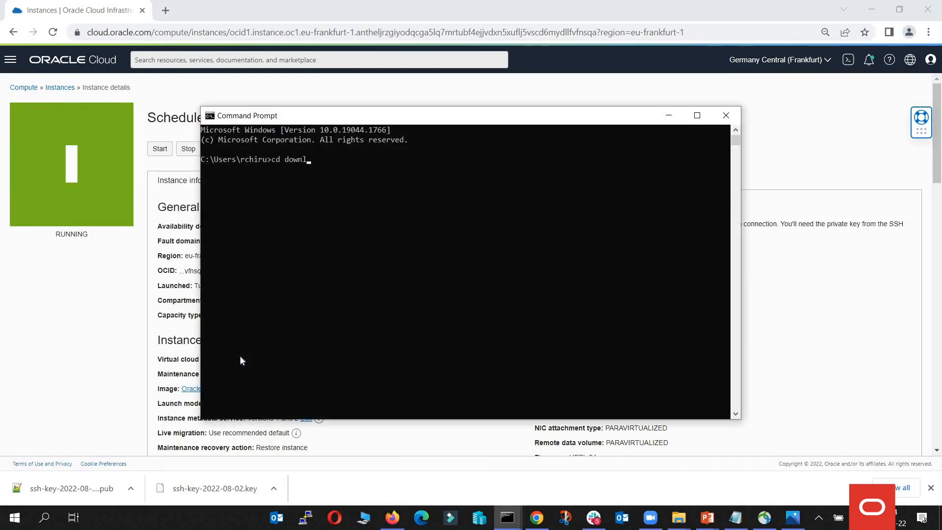
text(scp -i ssh-key-2022-08-02.key start_stop_instances.py opc@130.61.136.25:/home/opc)
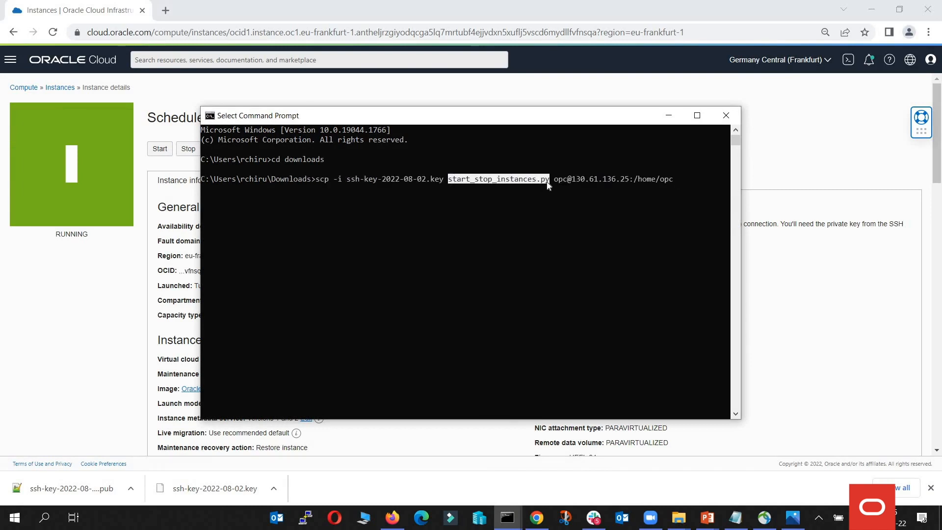
key(enter)
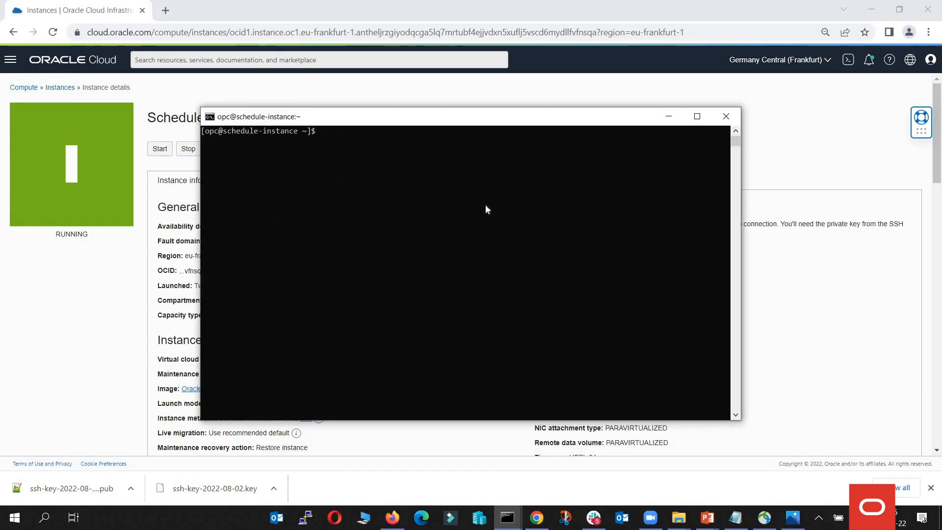
text(ls -a)
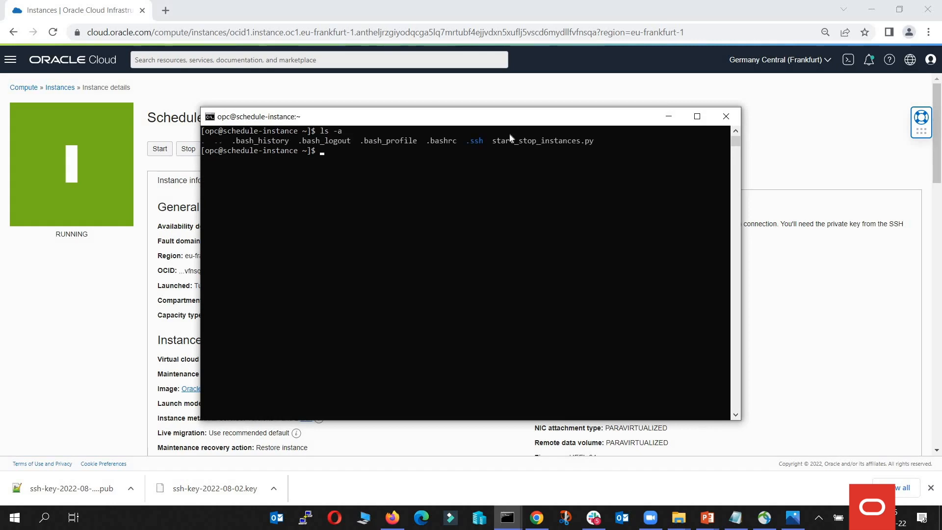
click(724, 116)
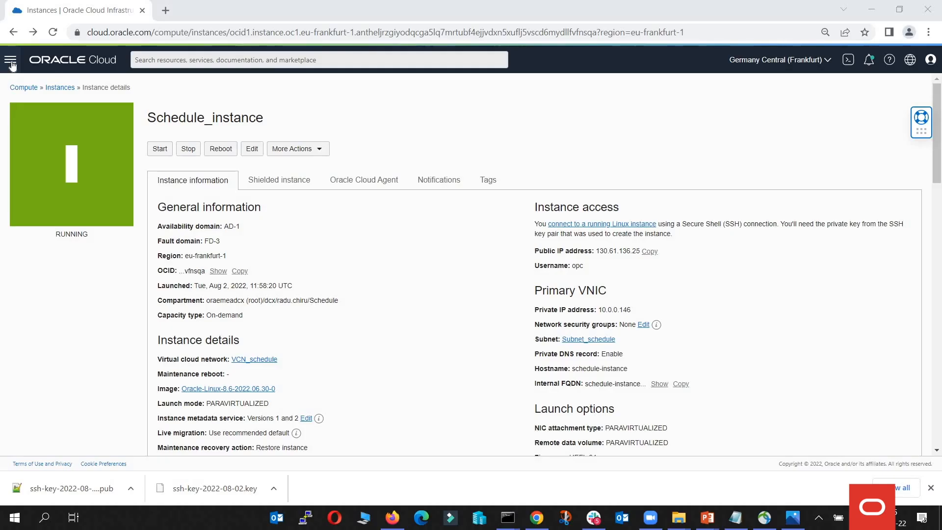
- Navigate via Governance & Administration to the Tag Namespaces page
click(10, 60)
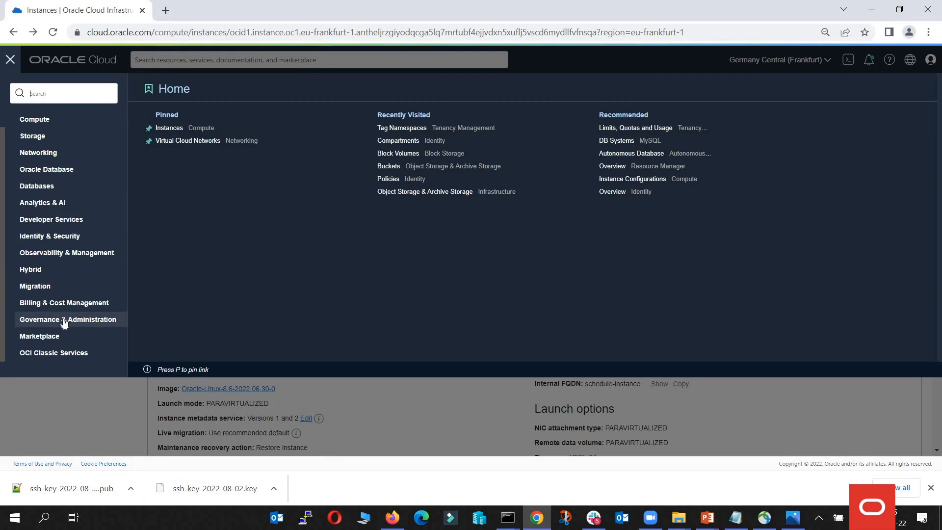
click(69, 319)
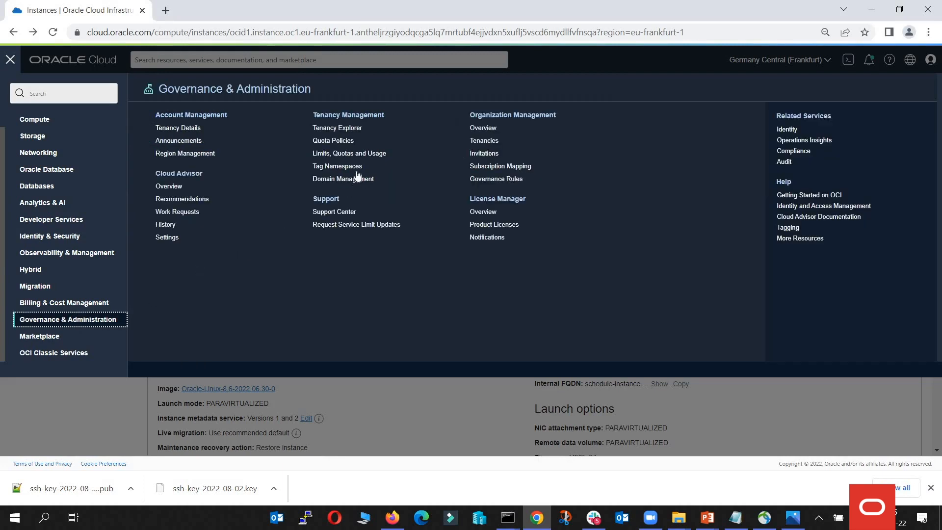
click(337, 165)
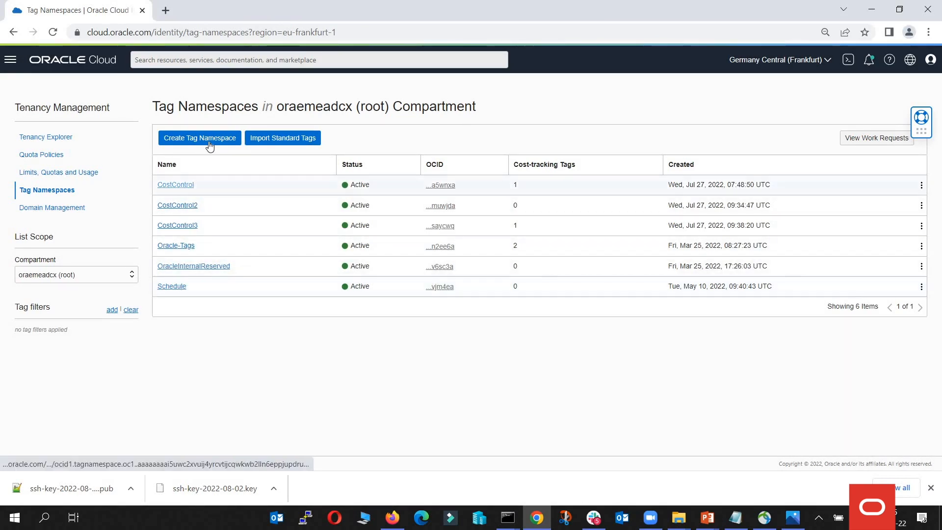
- Create tag namespace Schedule2 with description test and view its details
click(199, 138)
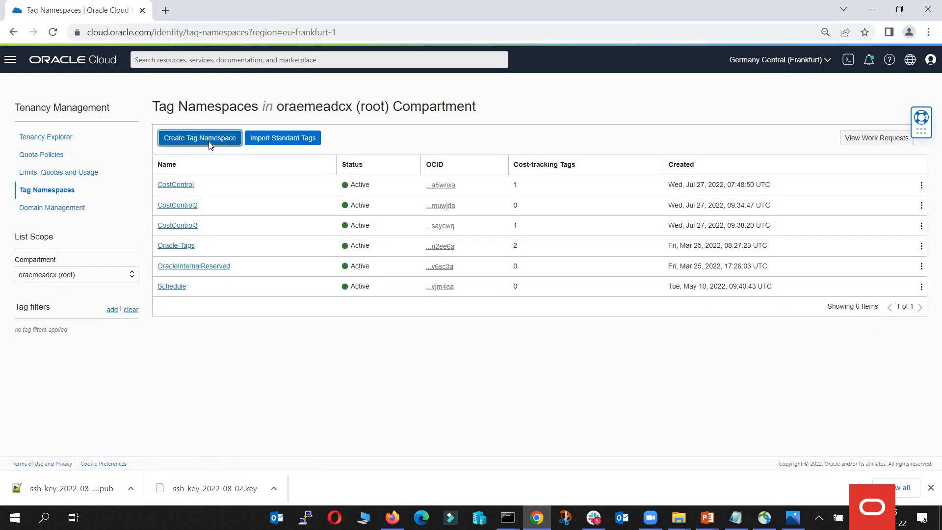
click(200, 137)
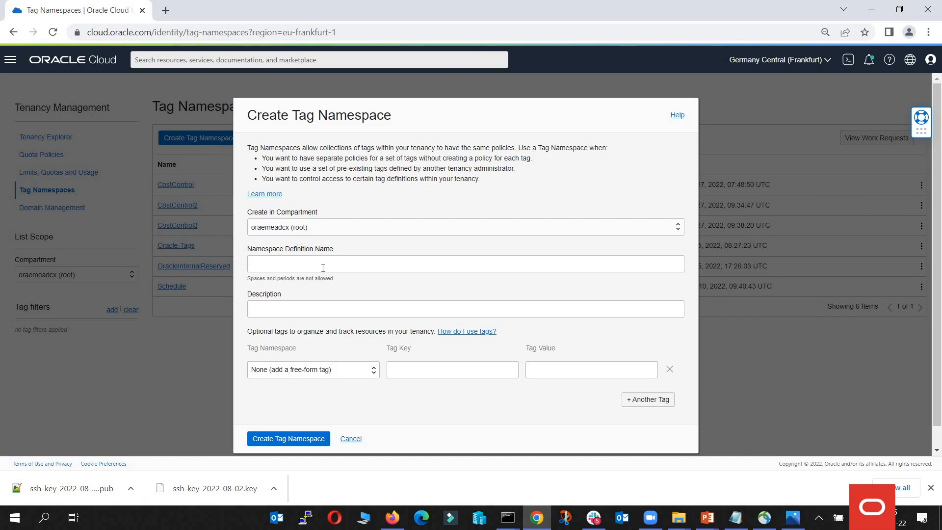
text(S)
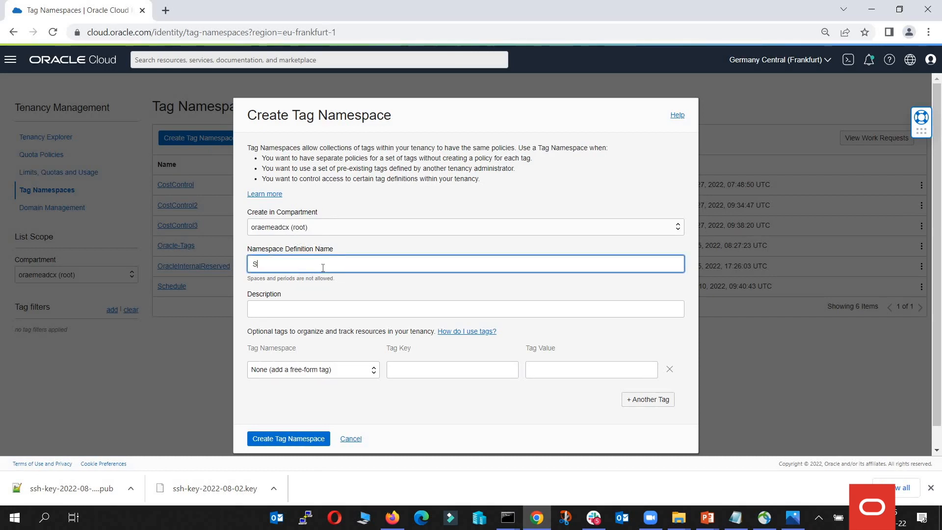
text(chedule2)
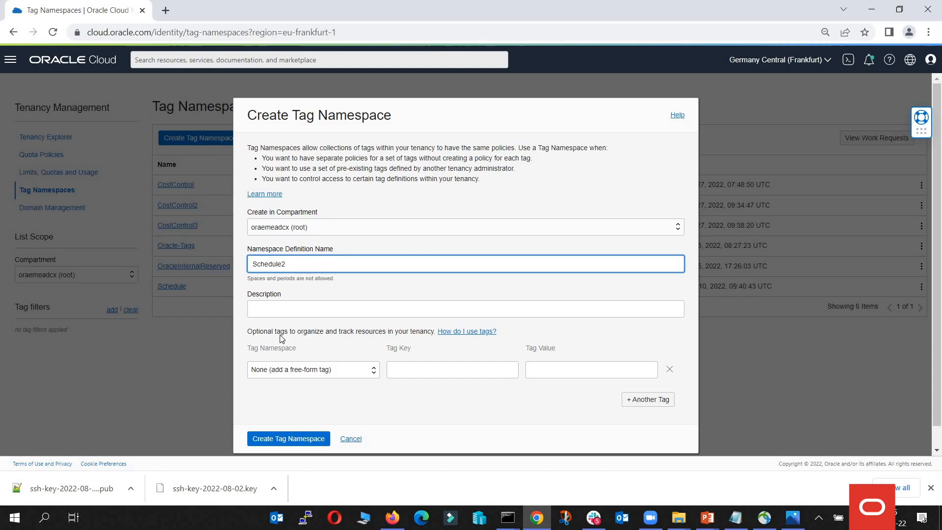
text(test)
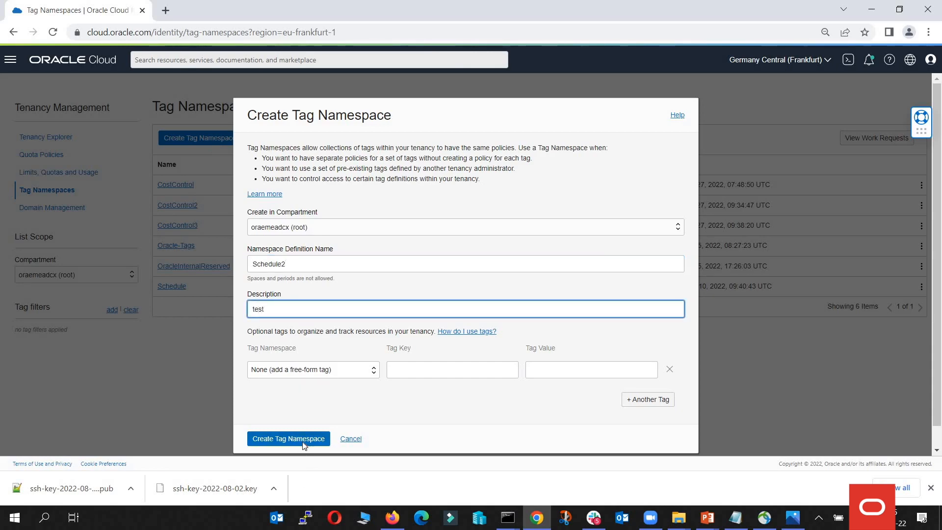
click(288, 438)
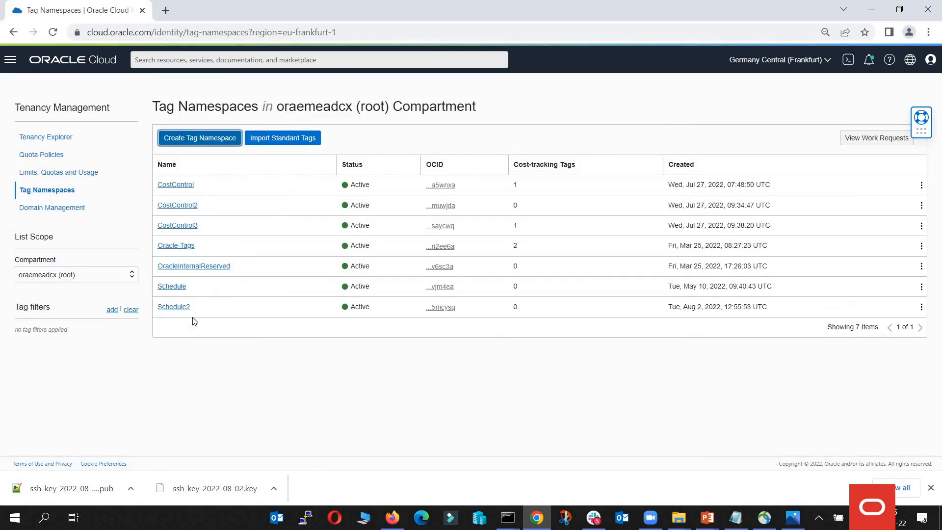
click(173, 306)
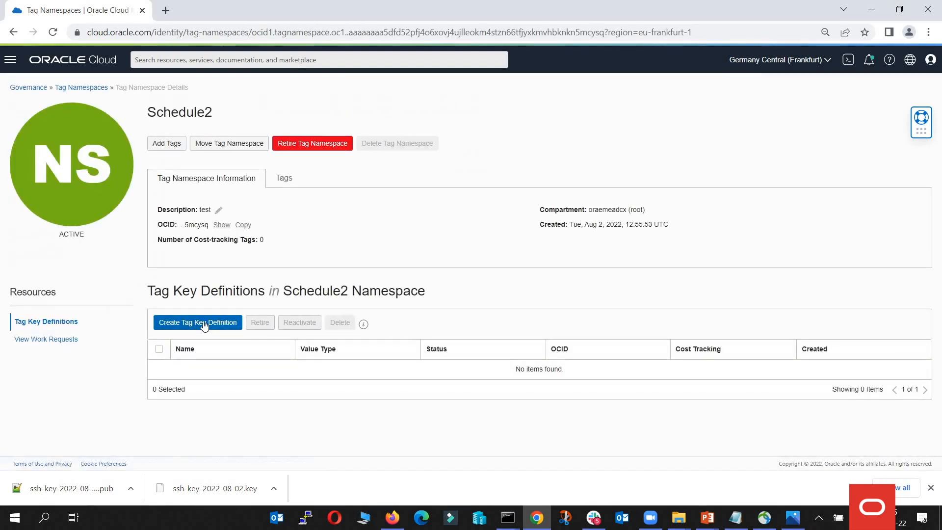
- Define tag keys Monday (description test) and Anyday in the Schedule2 namespace
click(197, 323)
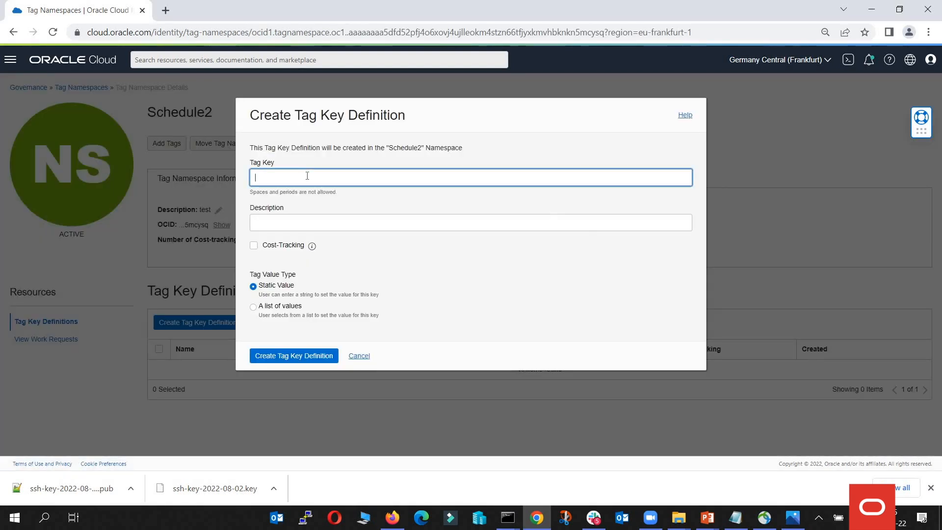
text(Monday)
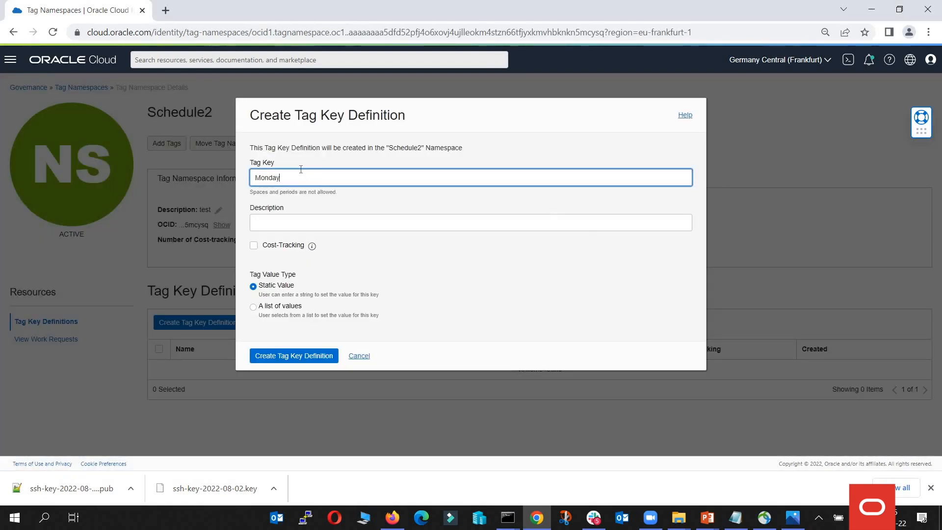
text(test)
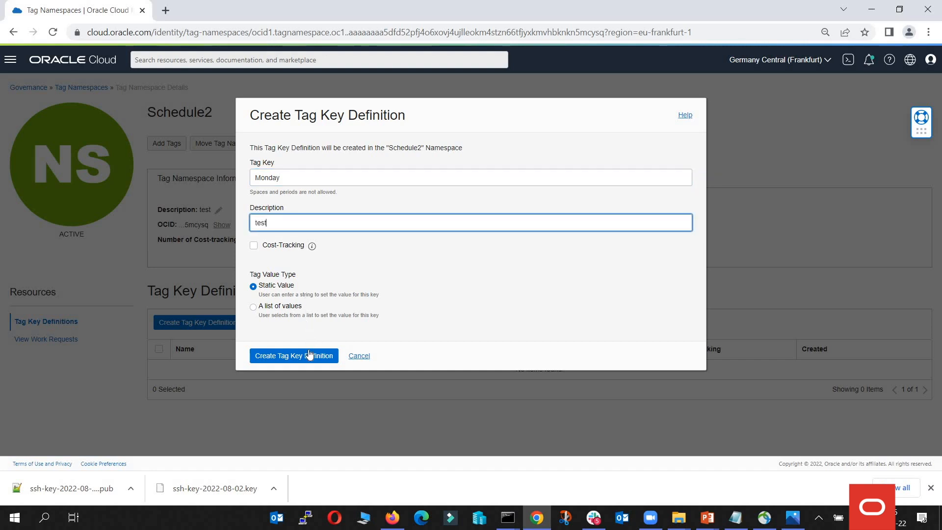
click(293, 355)
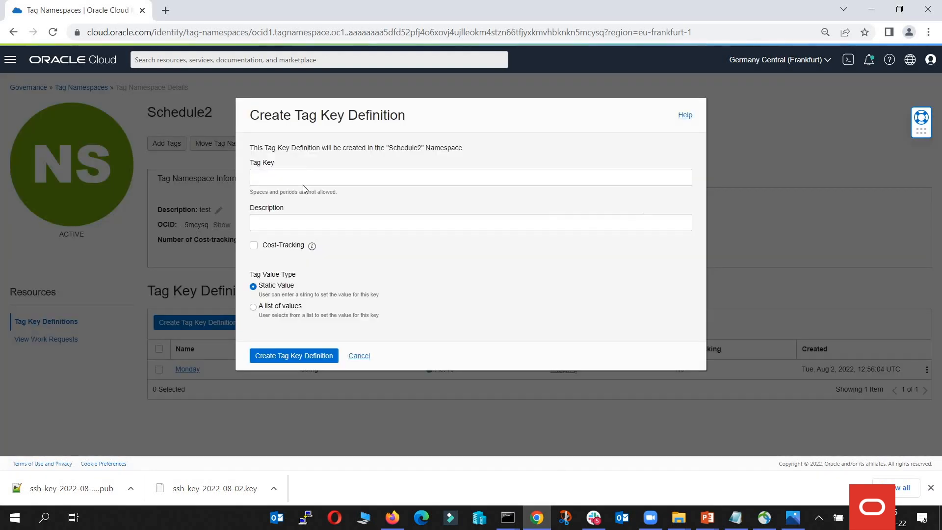
text(Any)
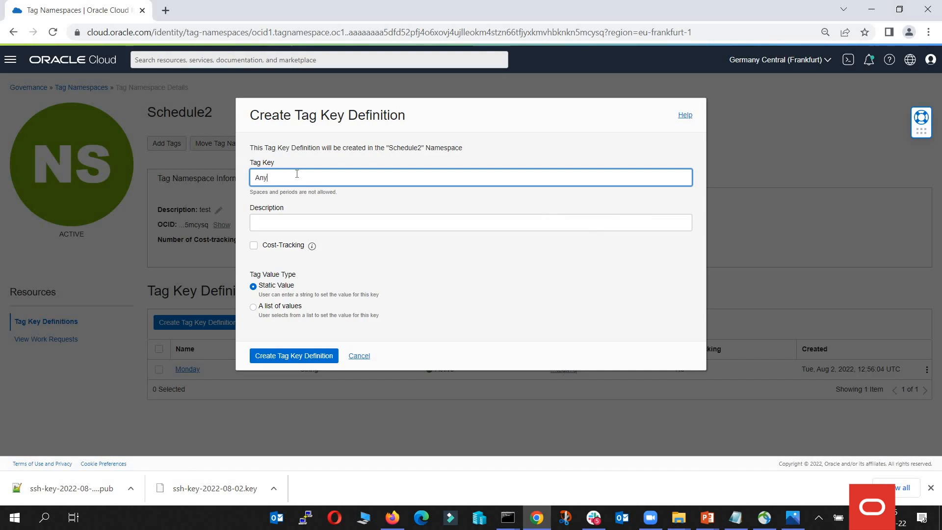
text(day)
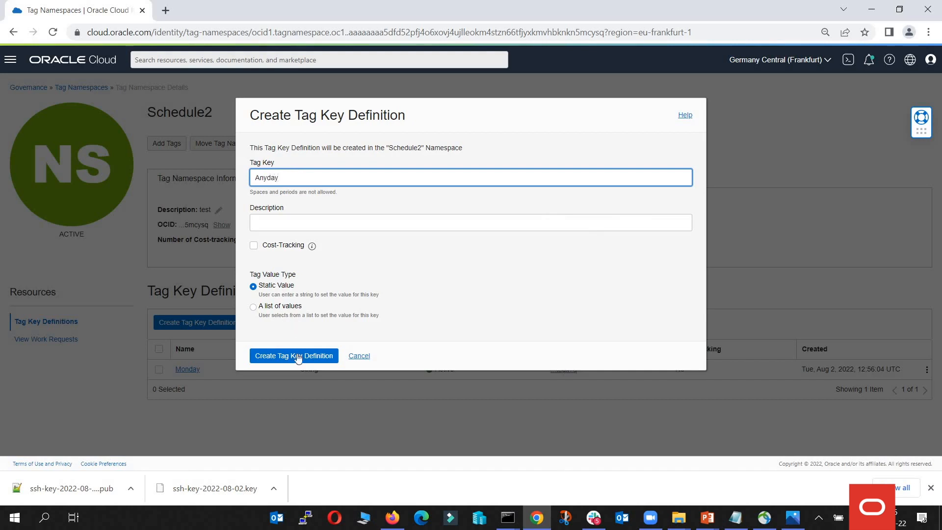
click(293, 355)
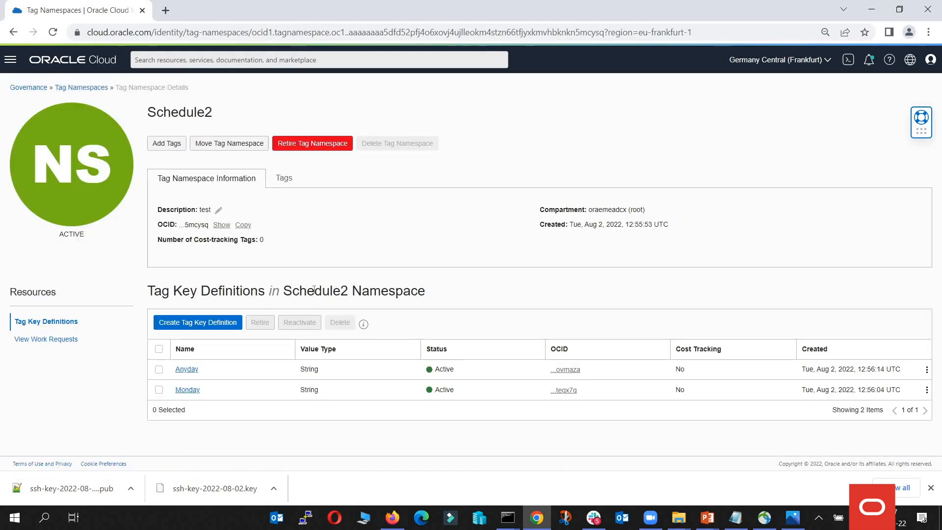
mouse_move(184, 165)
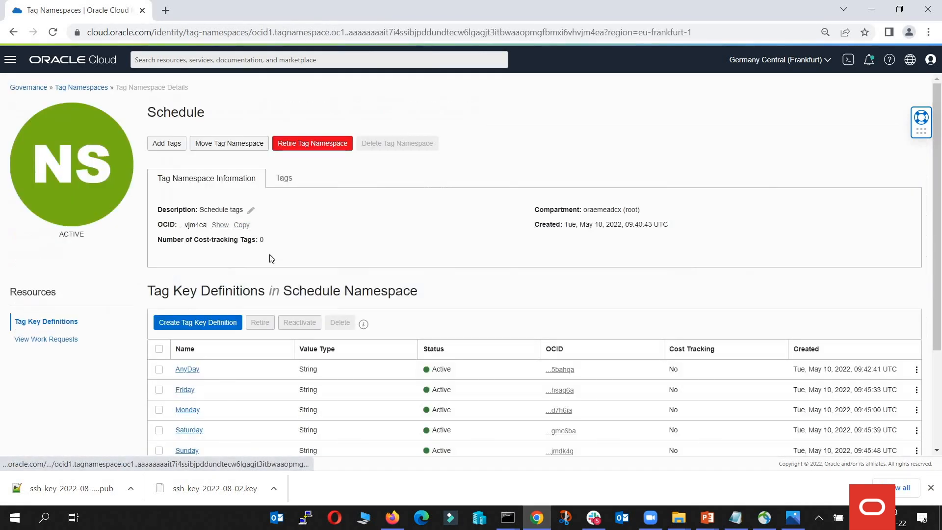
scroll(down, 3)
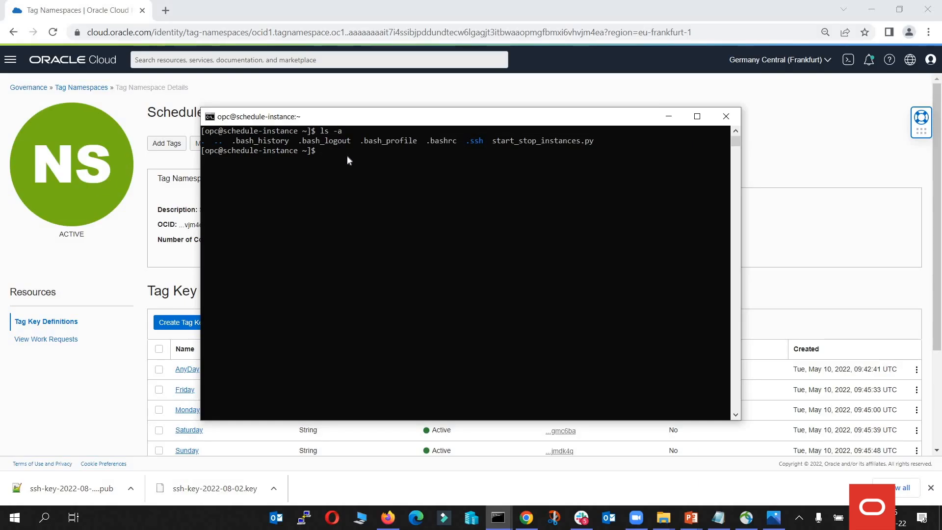
text(cronta)
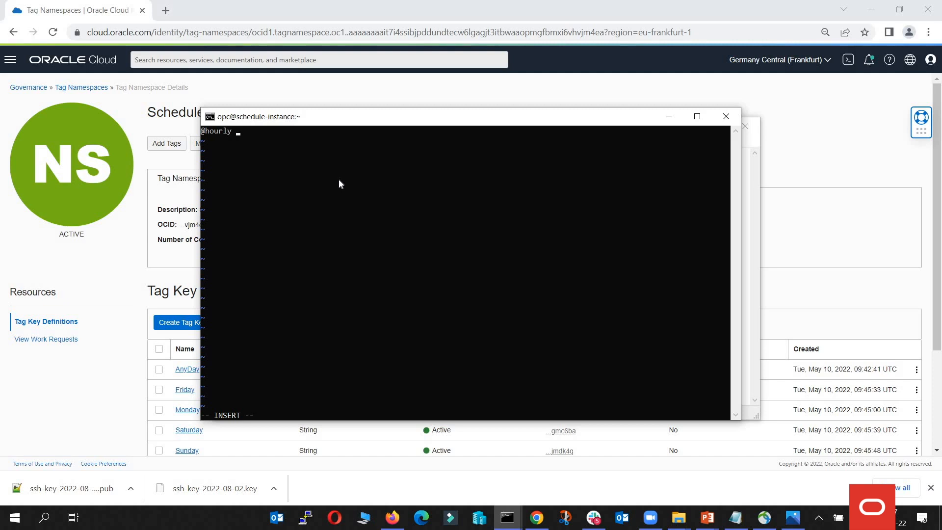
text(python3)
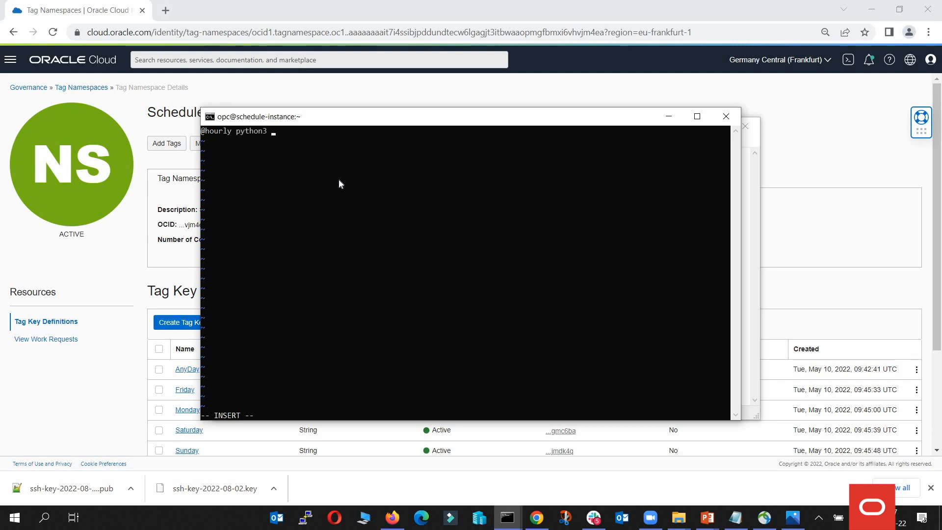
text(/home/bin/)
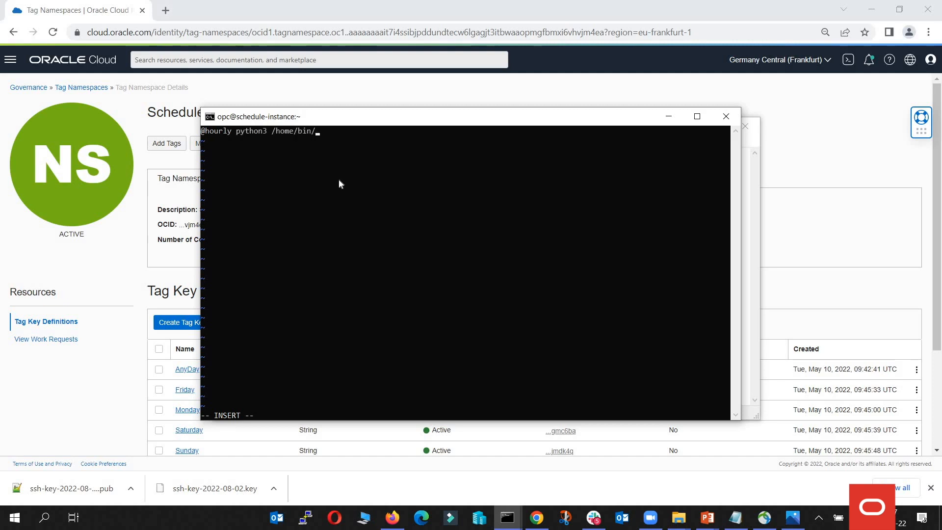
text(start_sto)
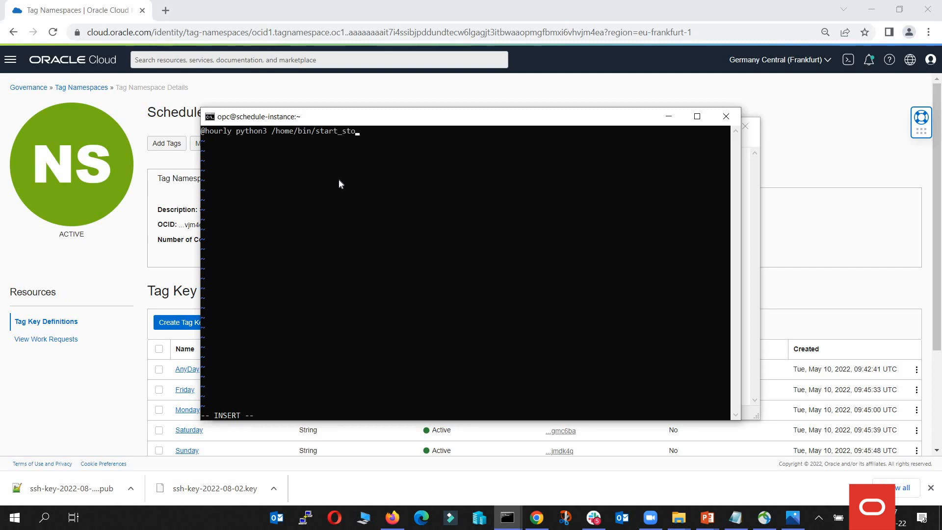
text(p_inta)
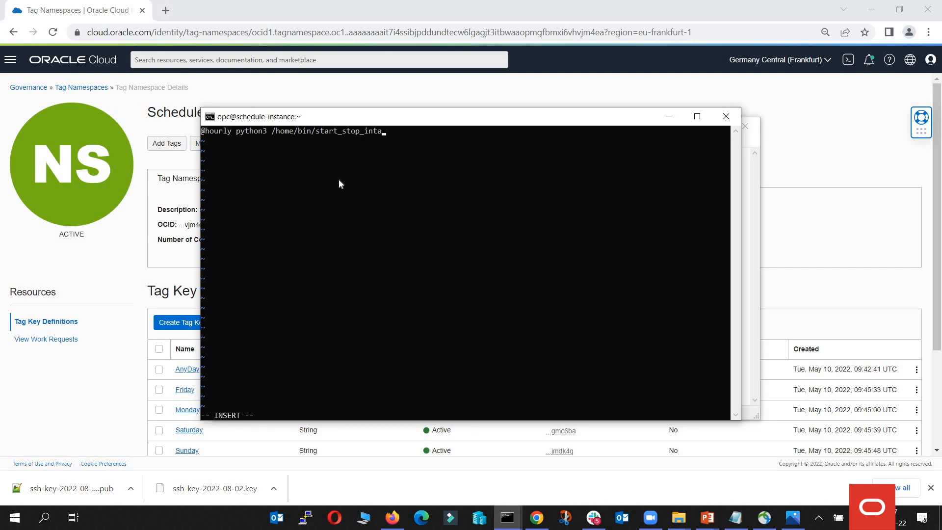
text(nces.)
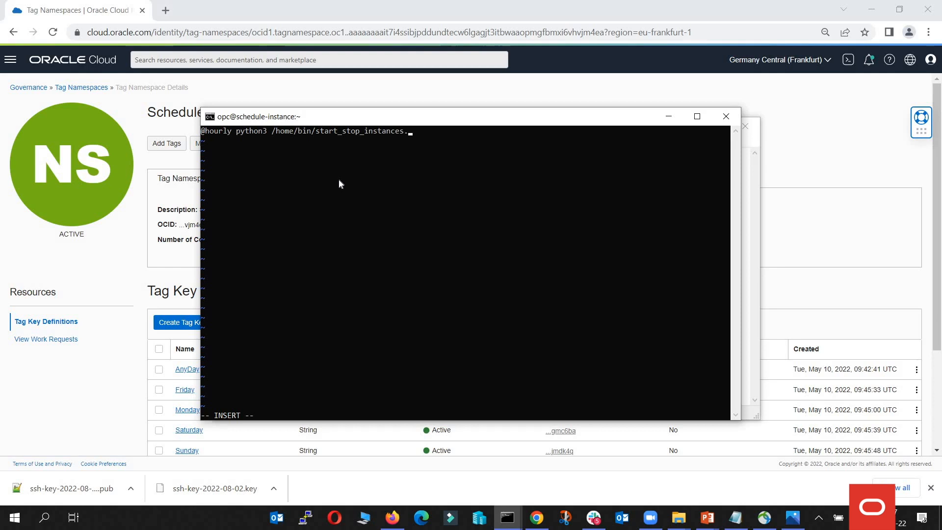
text(py)
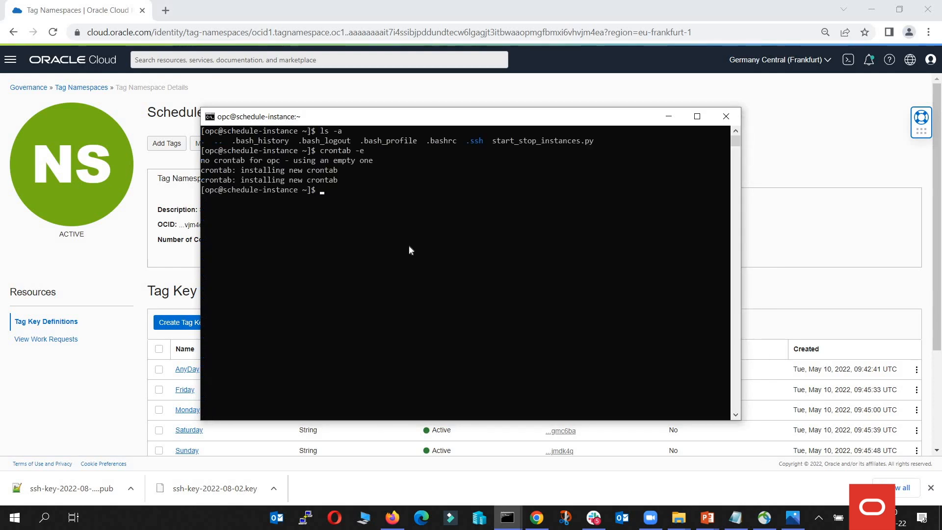
text(-c)
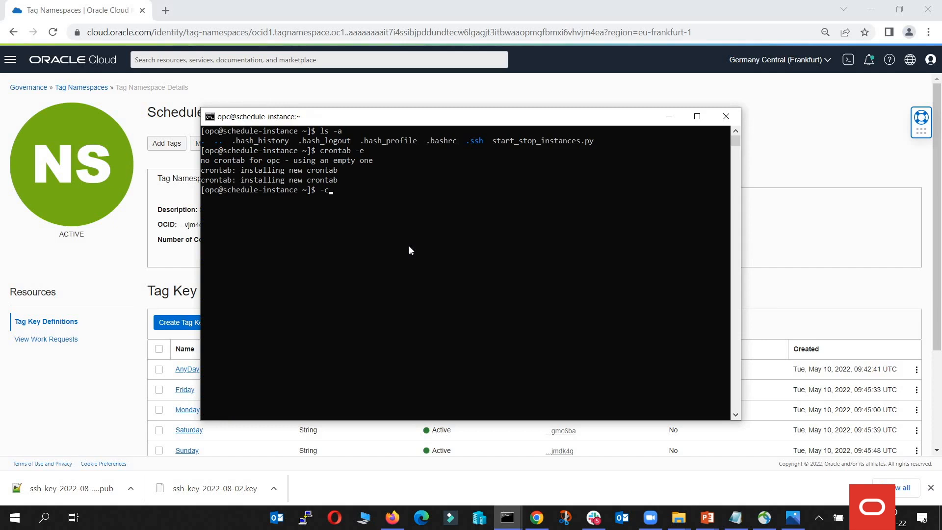
text(crontab)
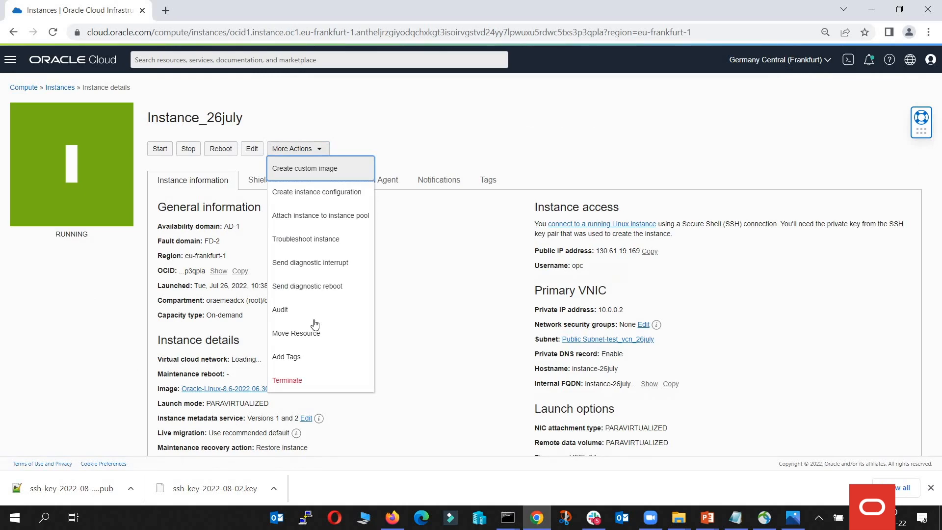
- Add tag Schedule.Monday with value 10:00-12:00;13:00-15:00 to the instance
click(287, 356)
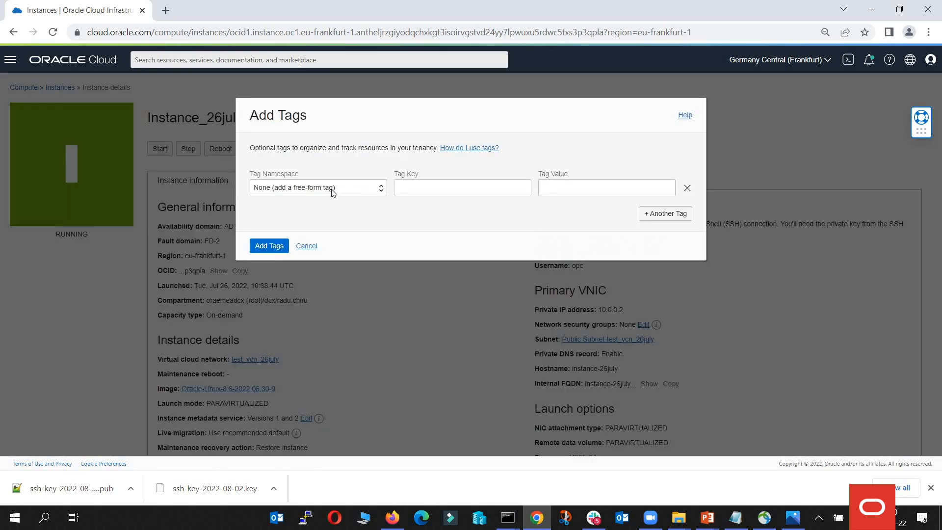
click(318, 187)
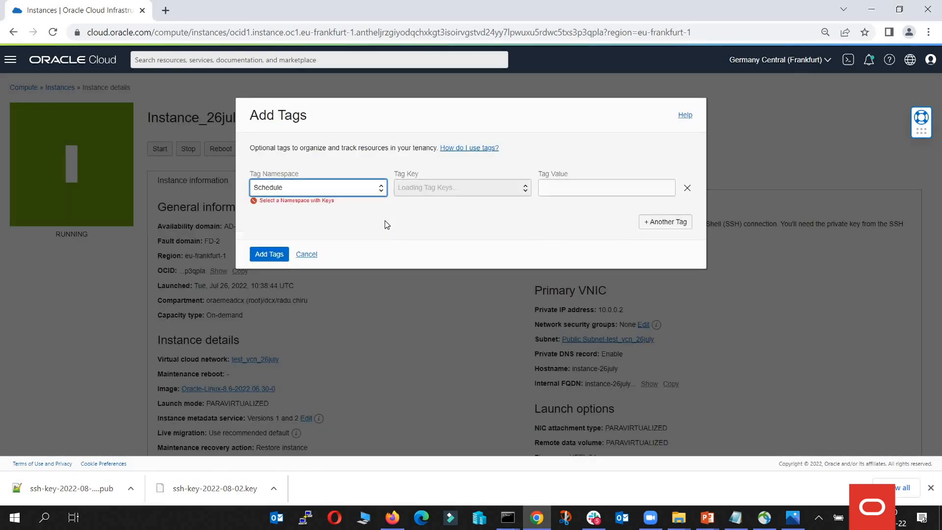
click(461, 188)
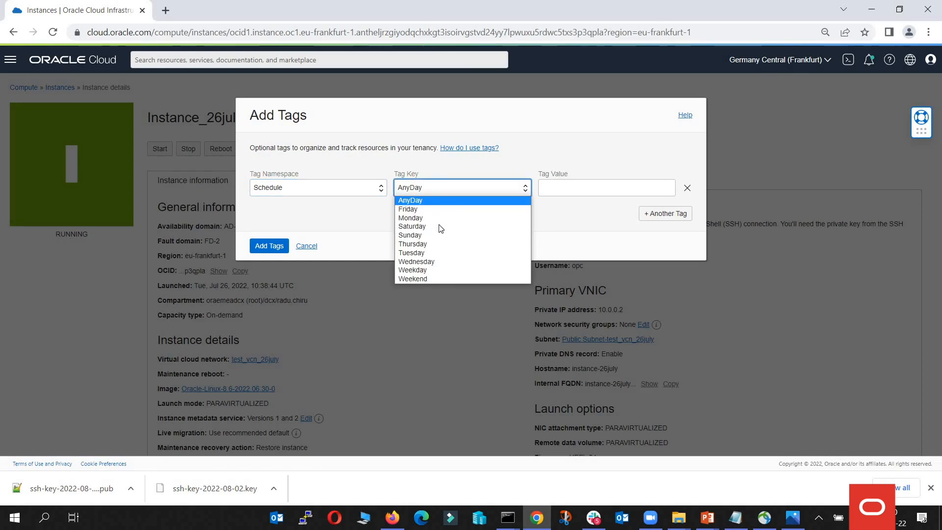
click(411, 218)
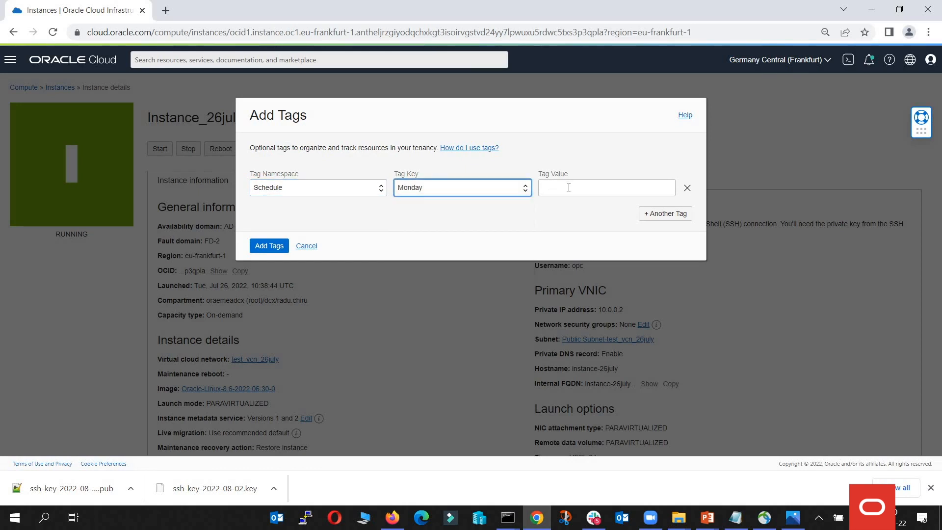
click(606, 187)
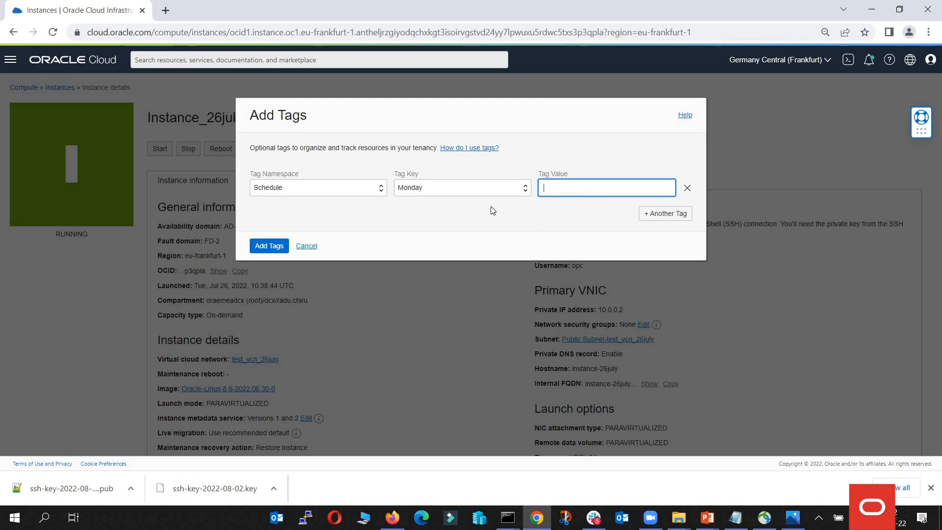
text(10:00-12:00;13)
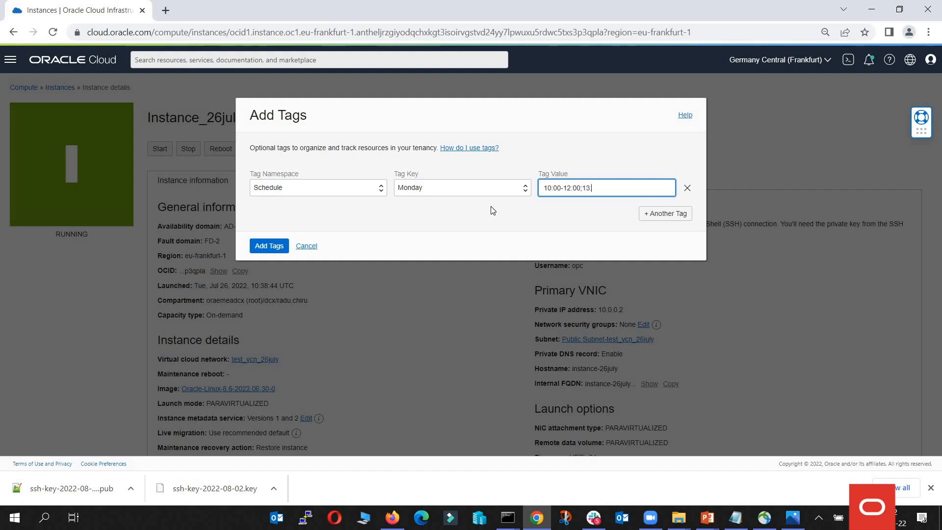
text(:00-15:00)
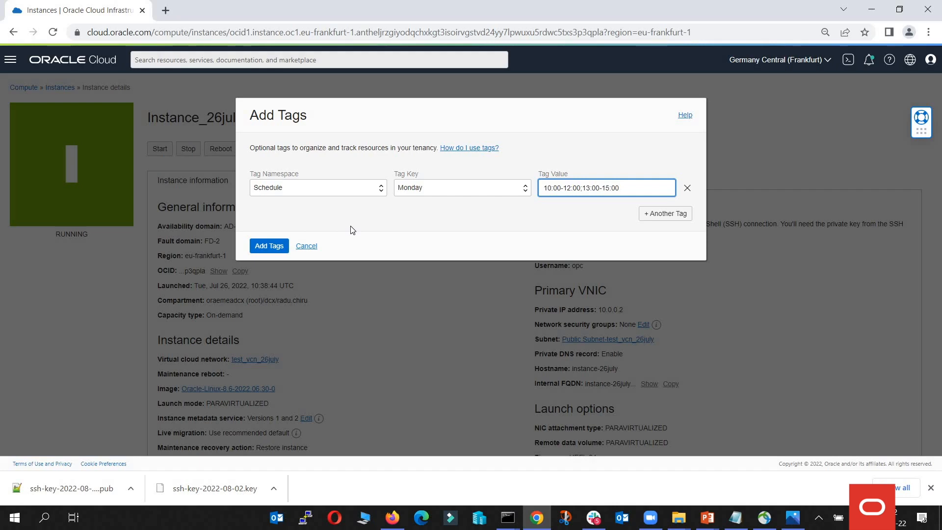
click(269, 245)
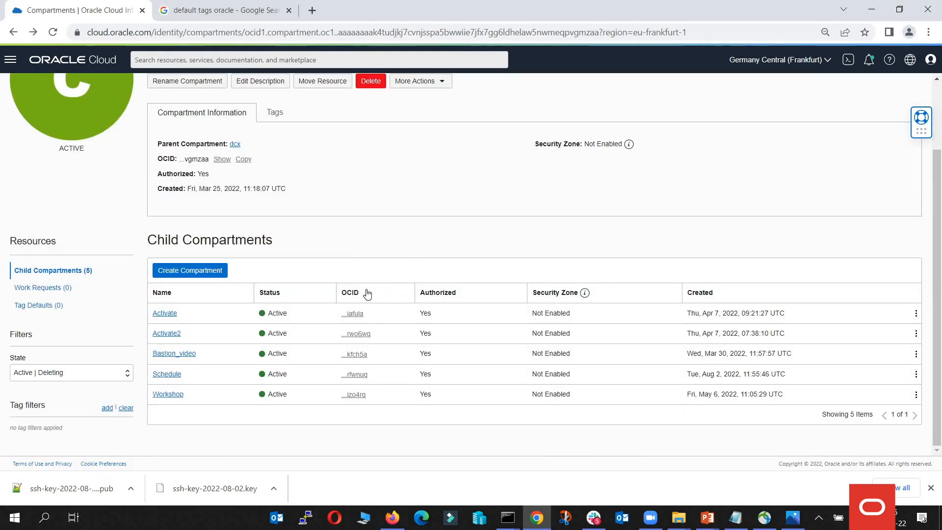
- Create compartment tag default Schedule.Weekday valued 10:00-17:00
click(356, 293)
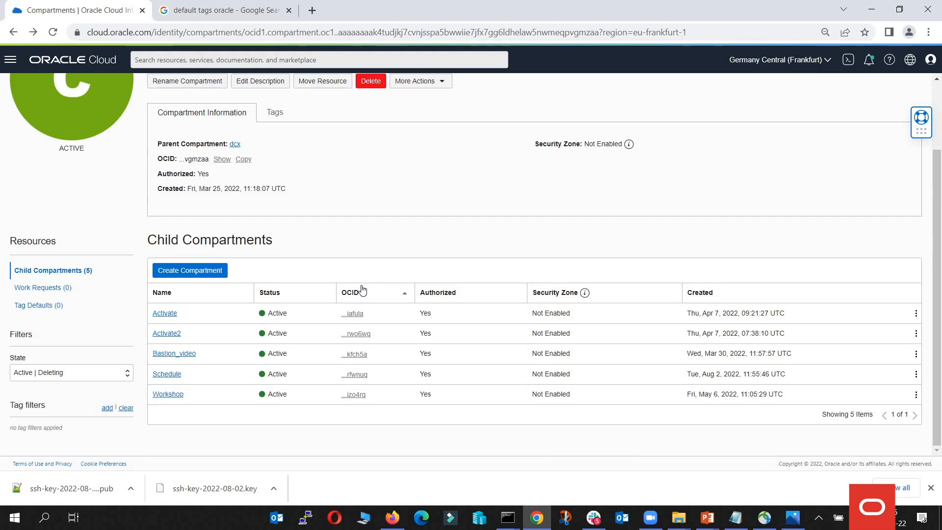
click(33, 304)
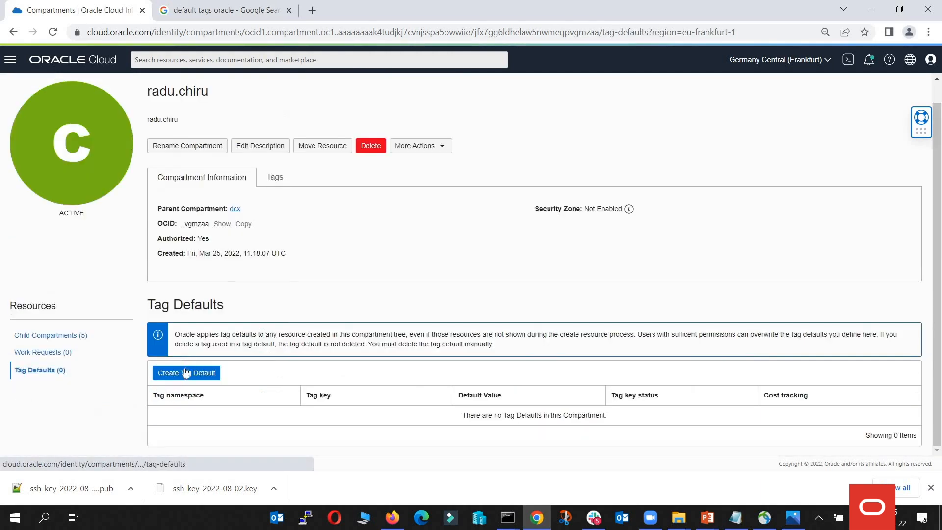
click(185, 373)
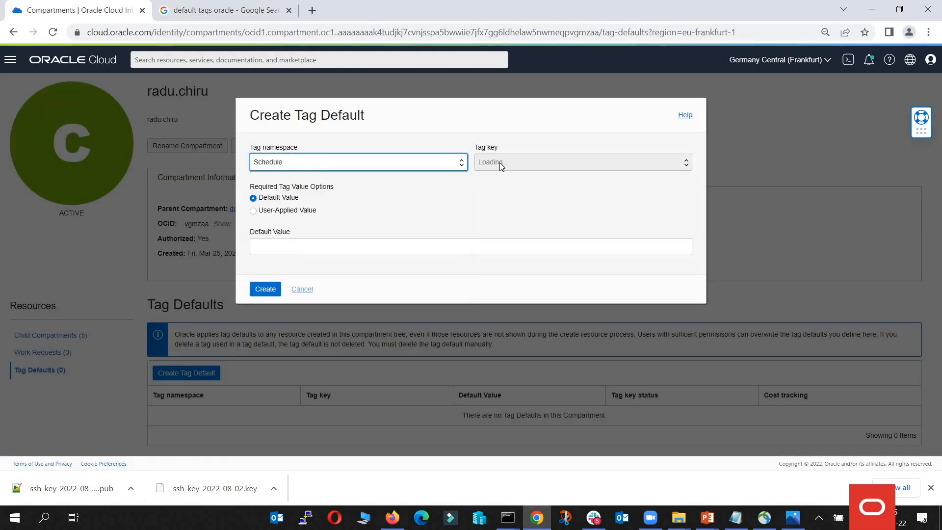
click(581, 162)
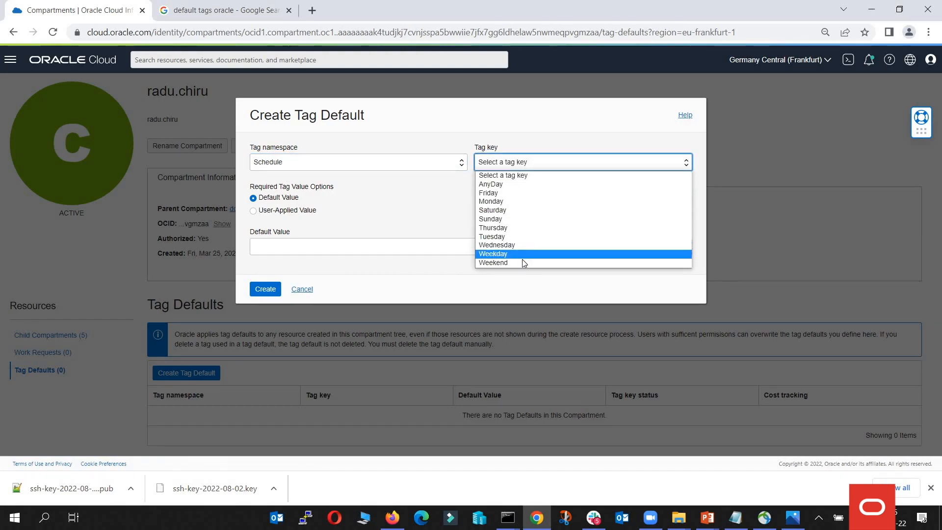
mouse_move(489, 193)
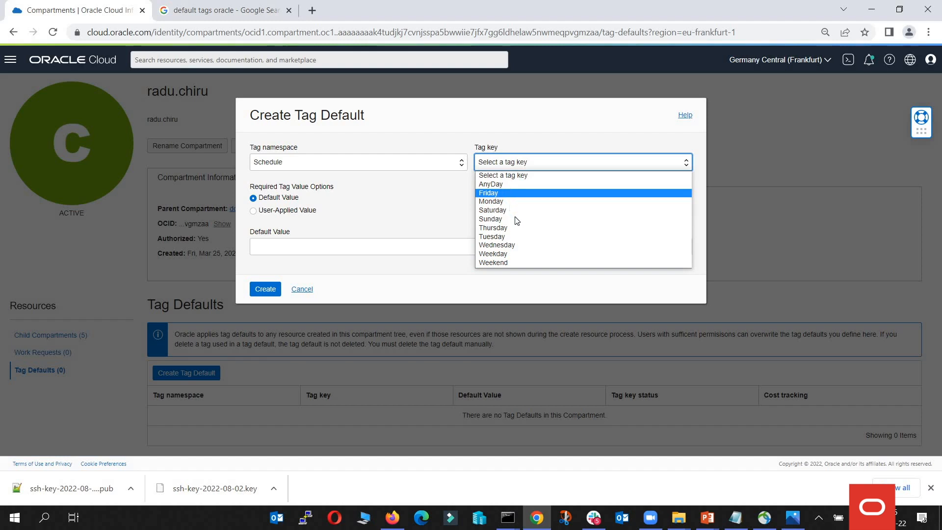
click(493, 253)
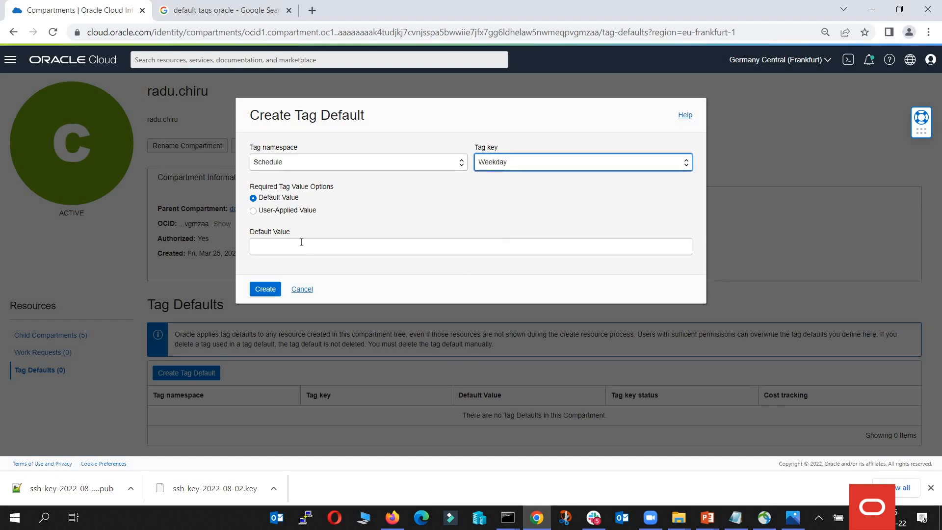
text(10:00)
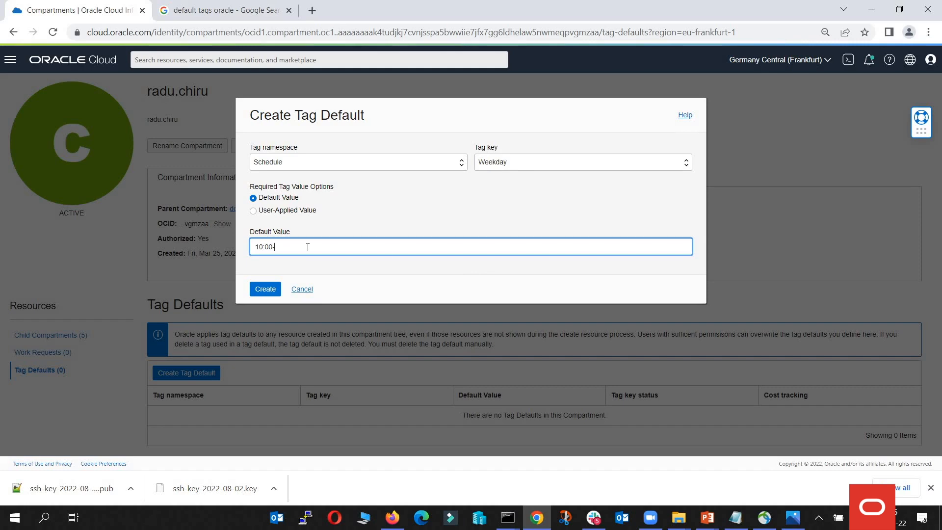
text(-17:00)
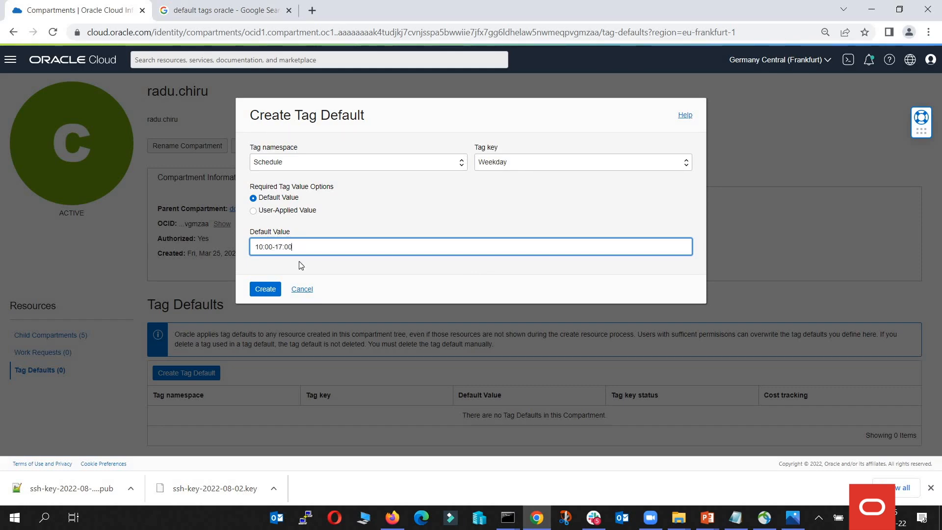
click(264, 289)
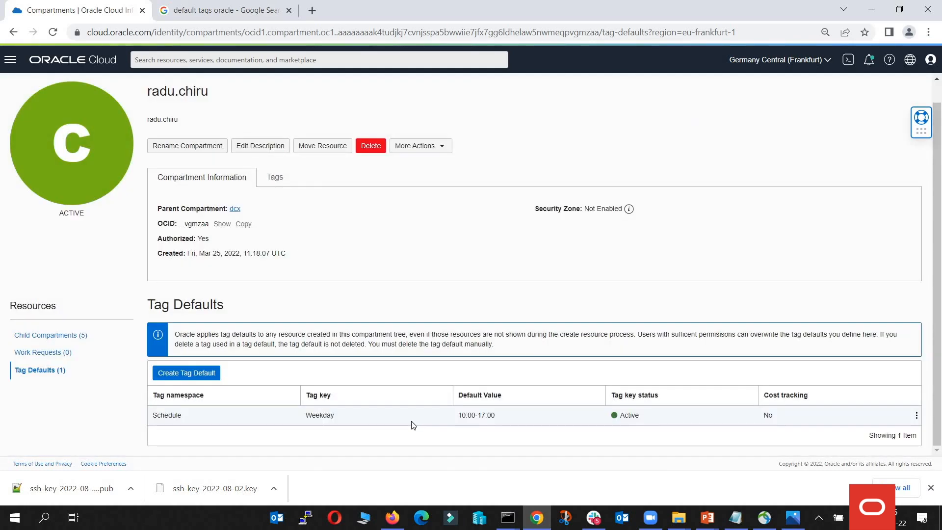